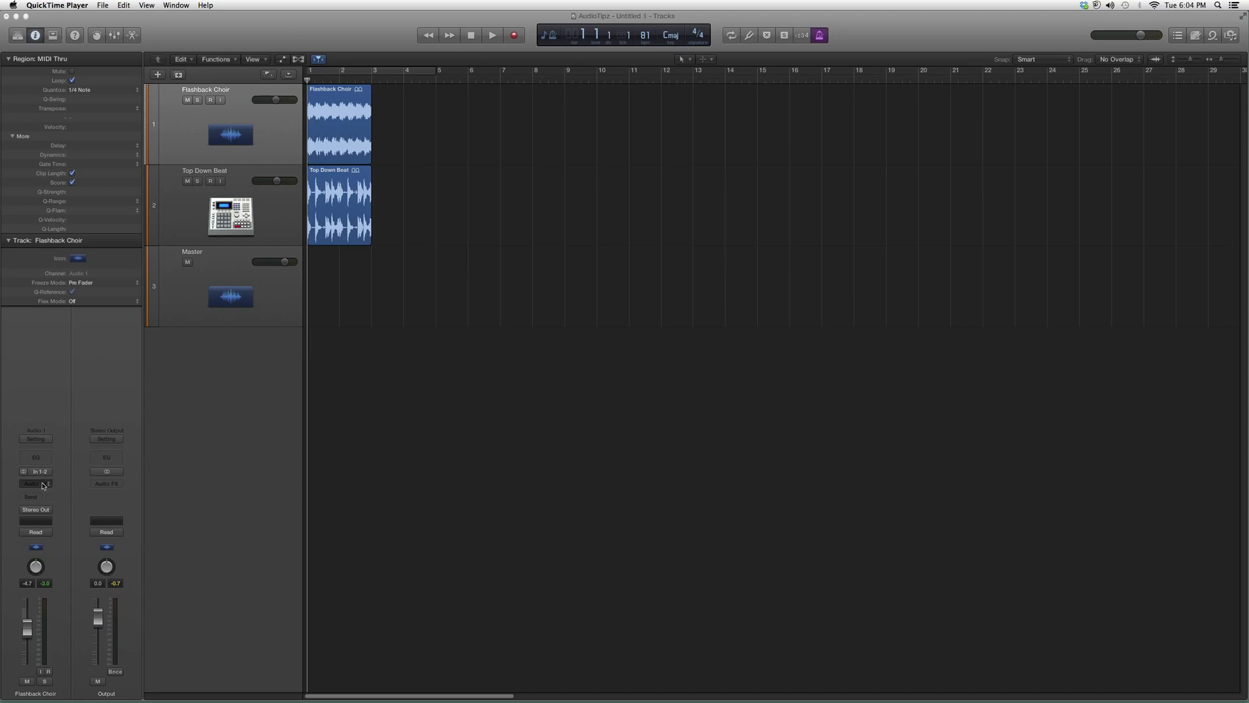
Insert Waves GTR Stomp 4 (s) in an Audio FX slot on the Flashback Choir channel strip.
{"action": "left_click", "coordinate": [36, 483]}
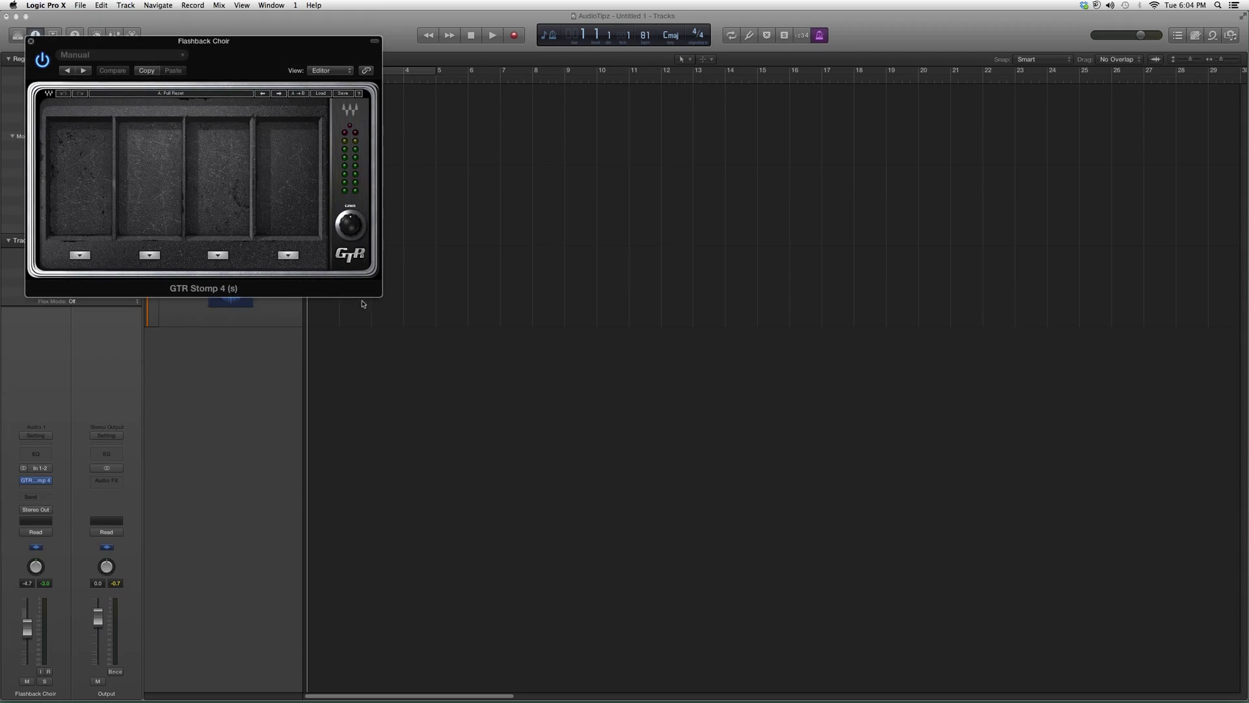
{"action": "mouse_move", "coordinate": [455, 348]}
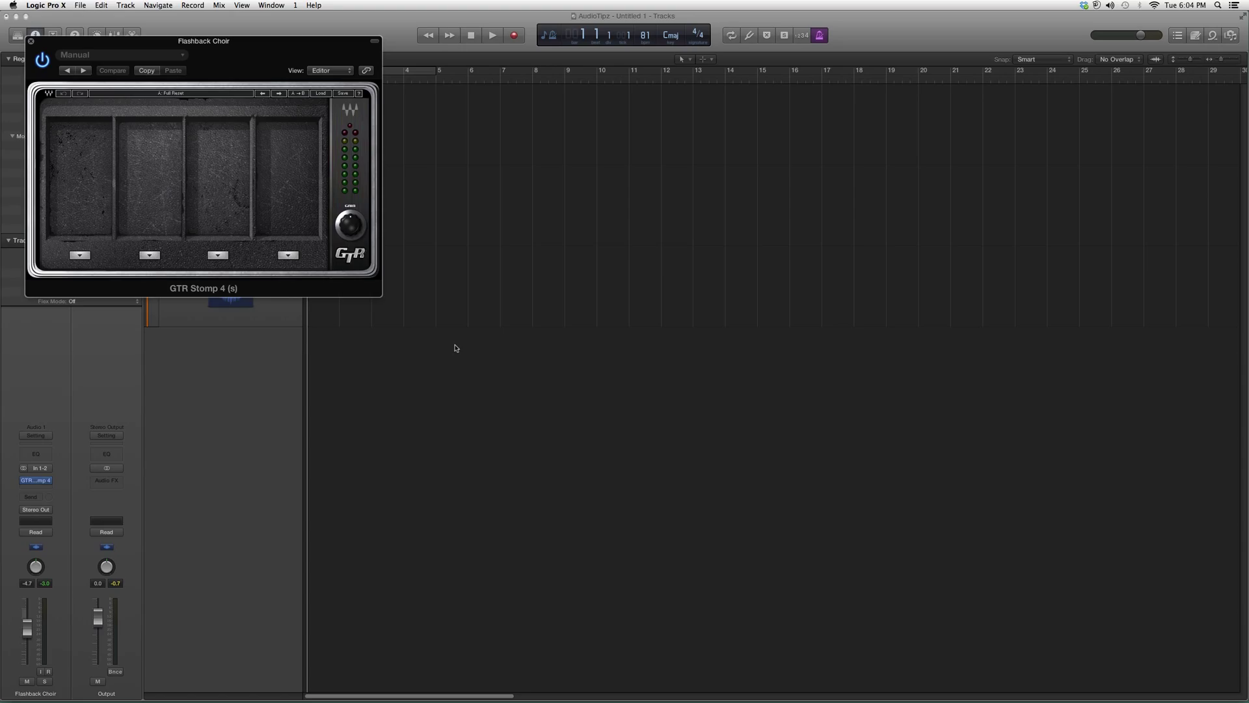
{"action": "mouse_move", "coordinate": [234, 262]}
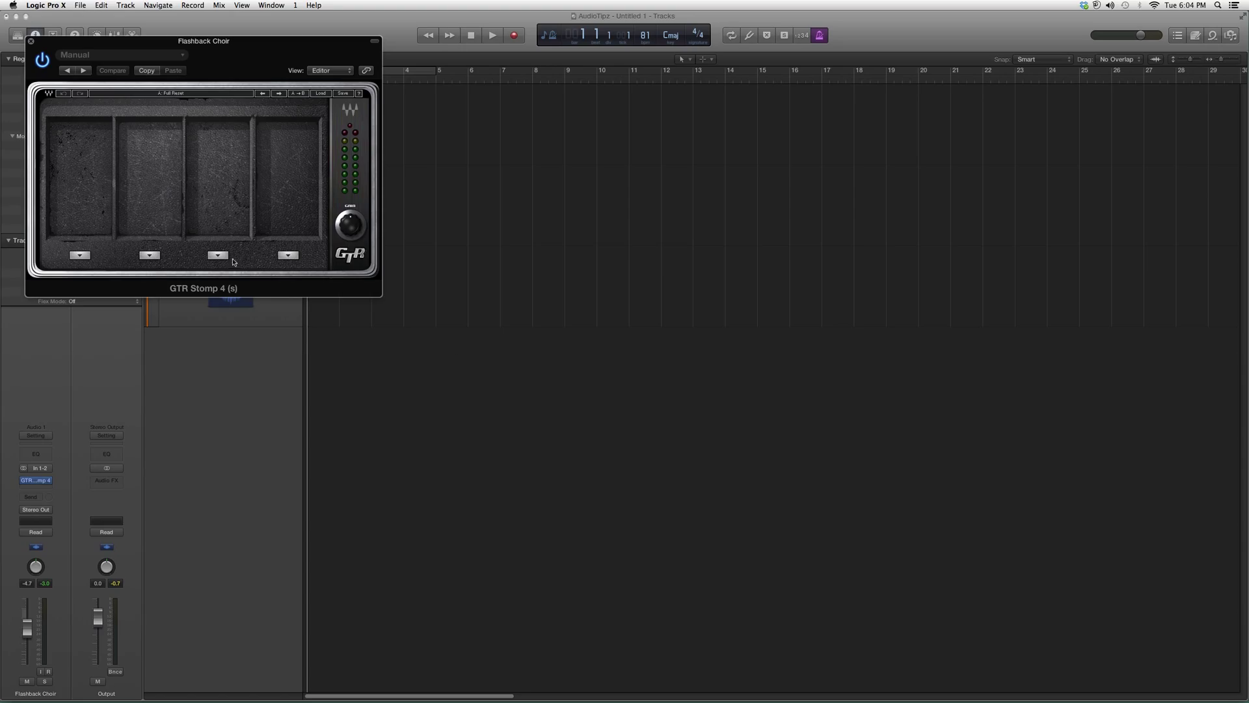
{"action": "left_click", "coordinate": [288, 255]}
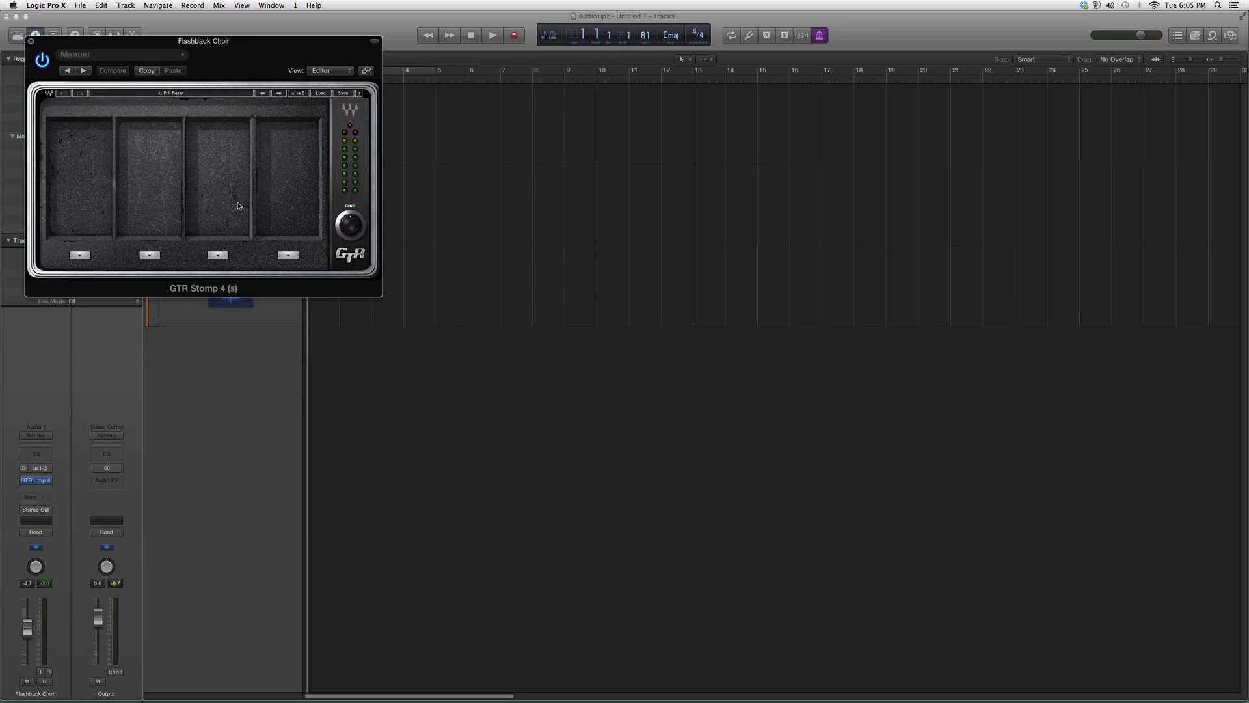
{"action": "mouse_move", "coordinate": [644, 149]}
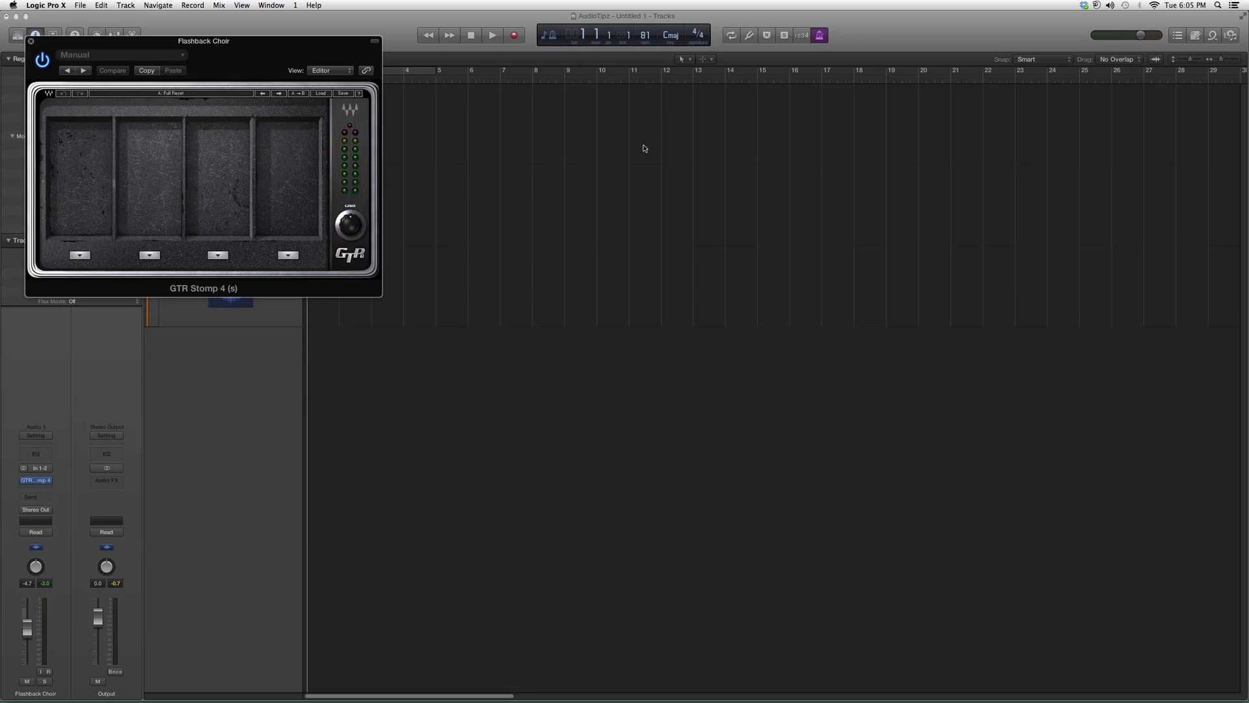